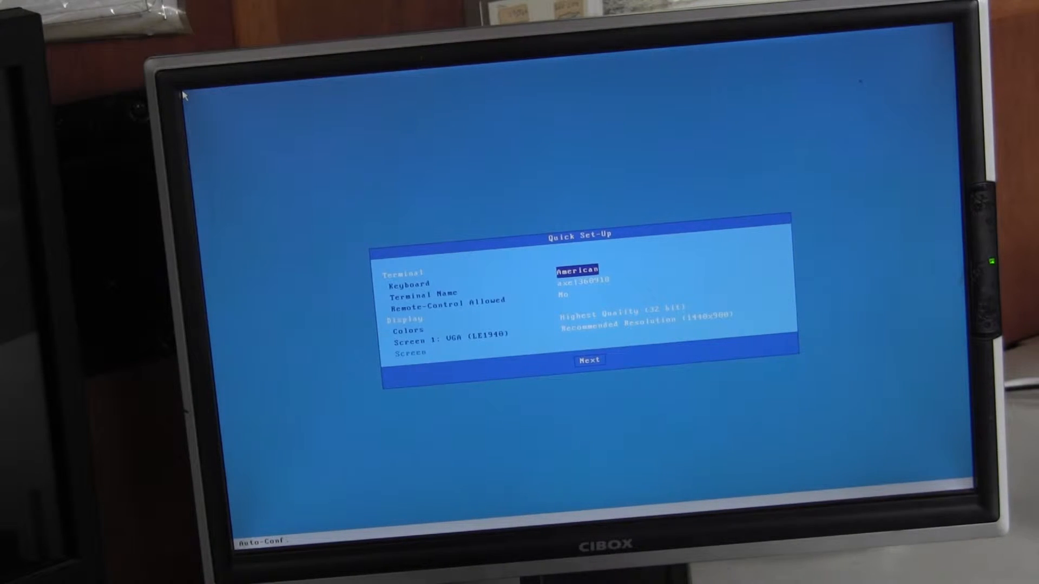
Choose the English keyboard layout and move past the display settings.
{"action": "left_click", "coordinate": [575, 271]}
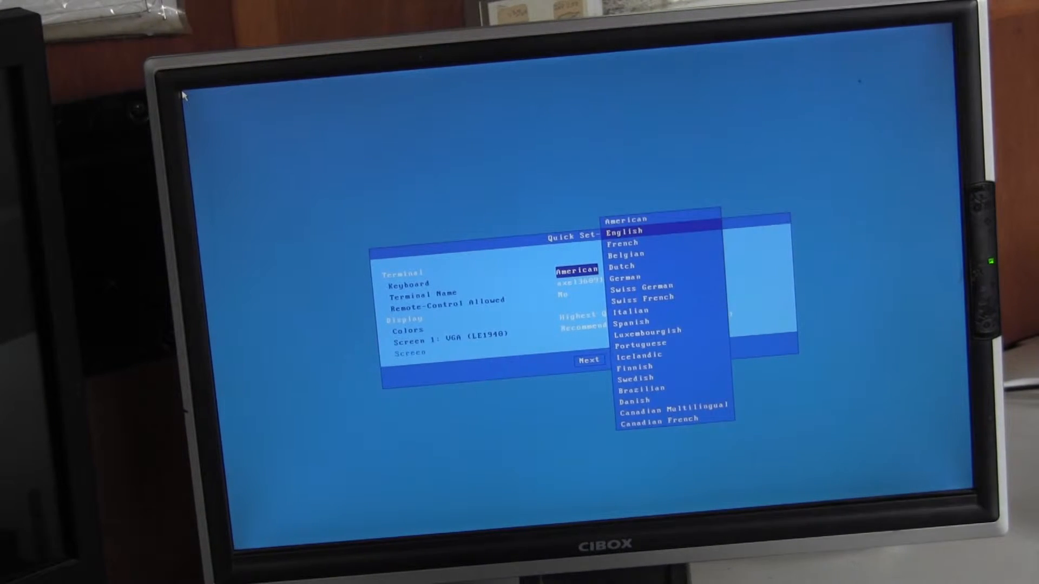
{"action": "left_click", "coordinate": [623, 231]}
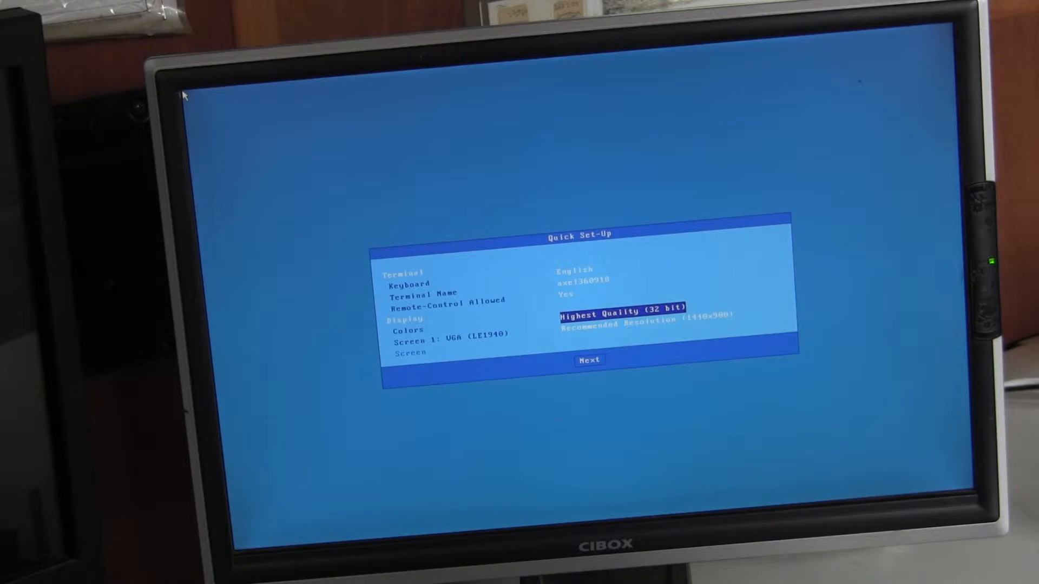
{"action": "key", "text": "Down"}
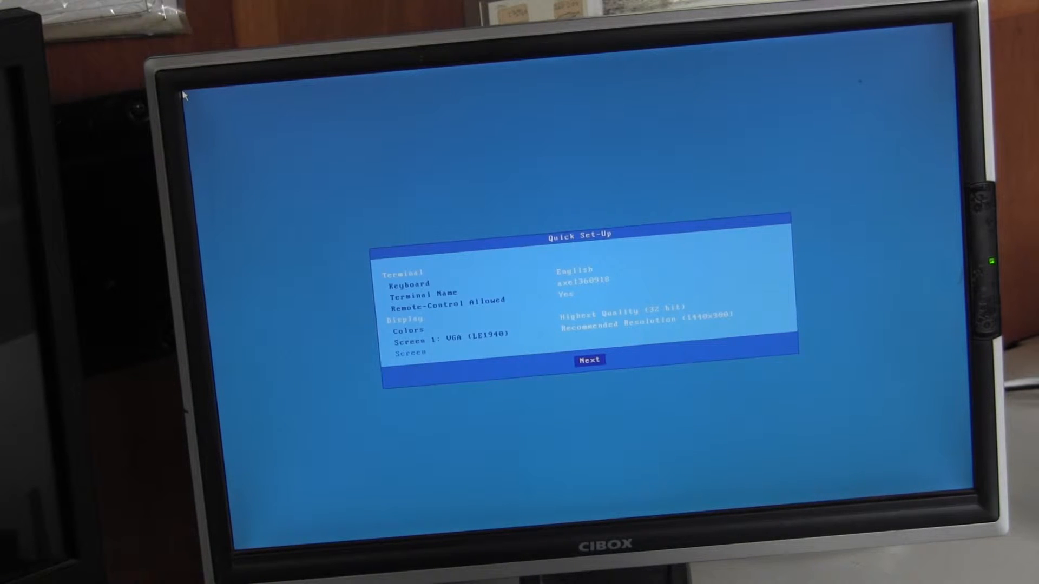
Select the Axel wireless network and pass the connection test.
{"action": "left_click", "coordinate": [589, 359]}
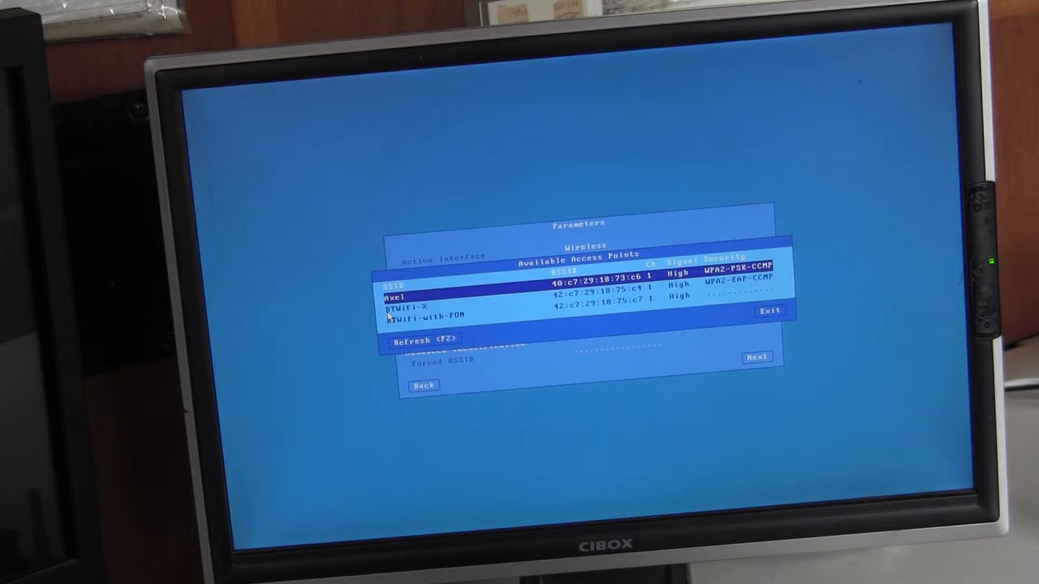
{"action": "left_click", "coordinate": [393, 297]}
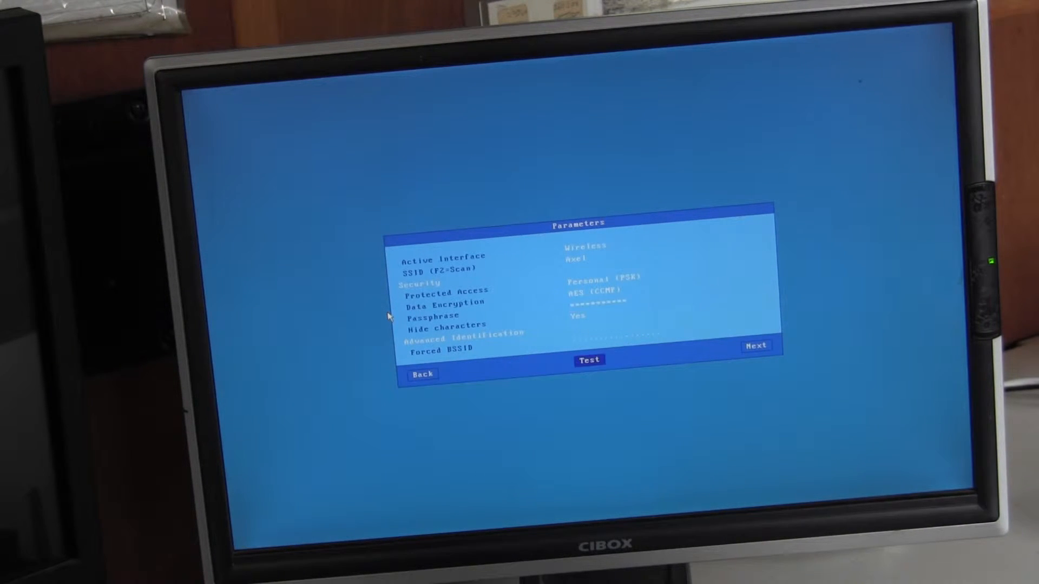
{"action": "left_click", "coordinate": [588, 360]}
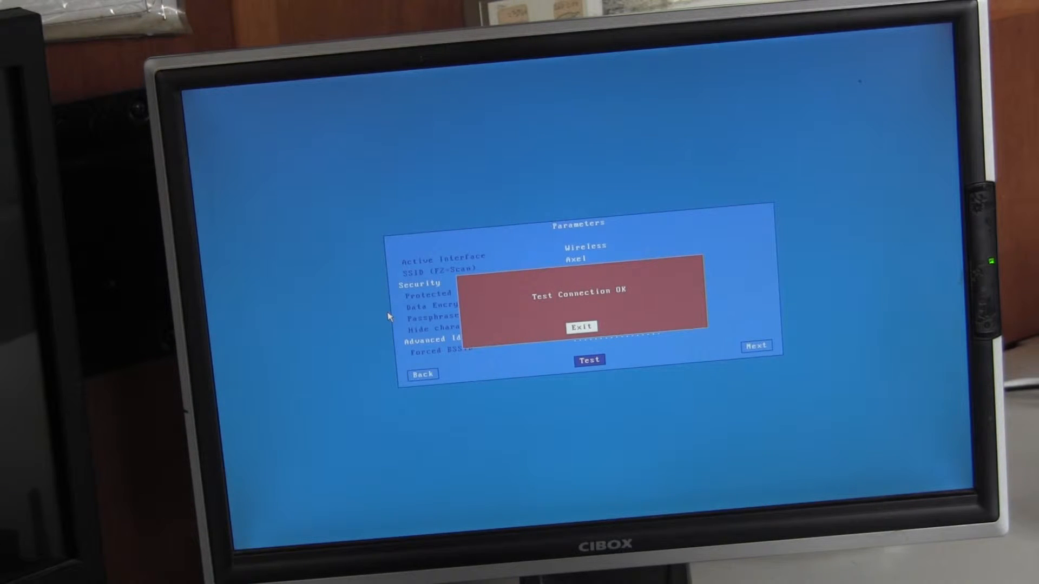
{"action": "left_click", "coordinate": [581, 327]}
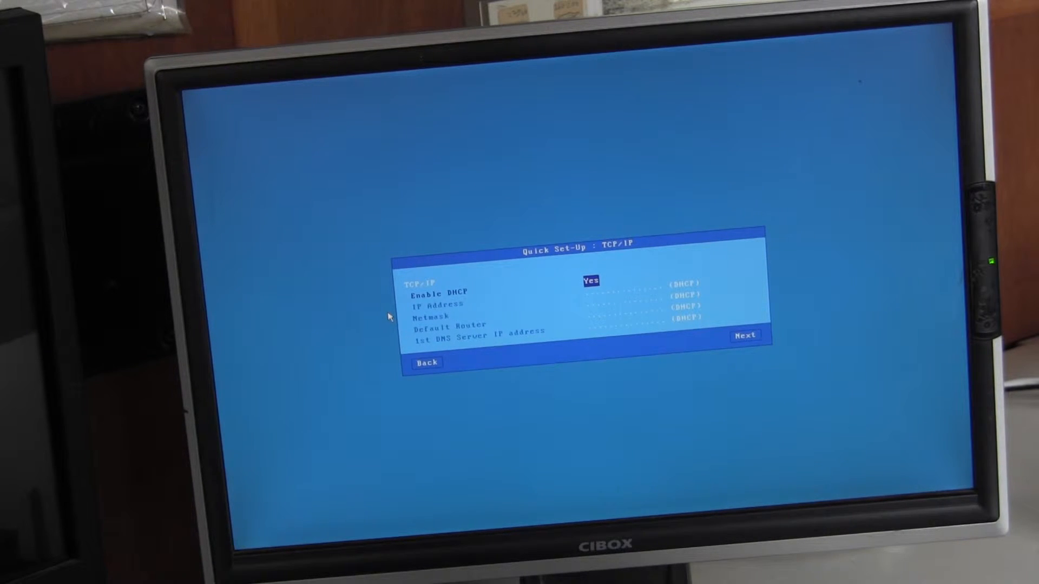
{"action": "left_click", "coordinate": [745, 336]}
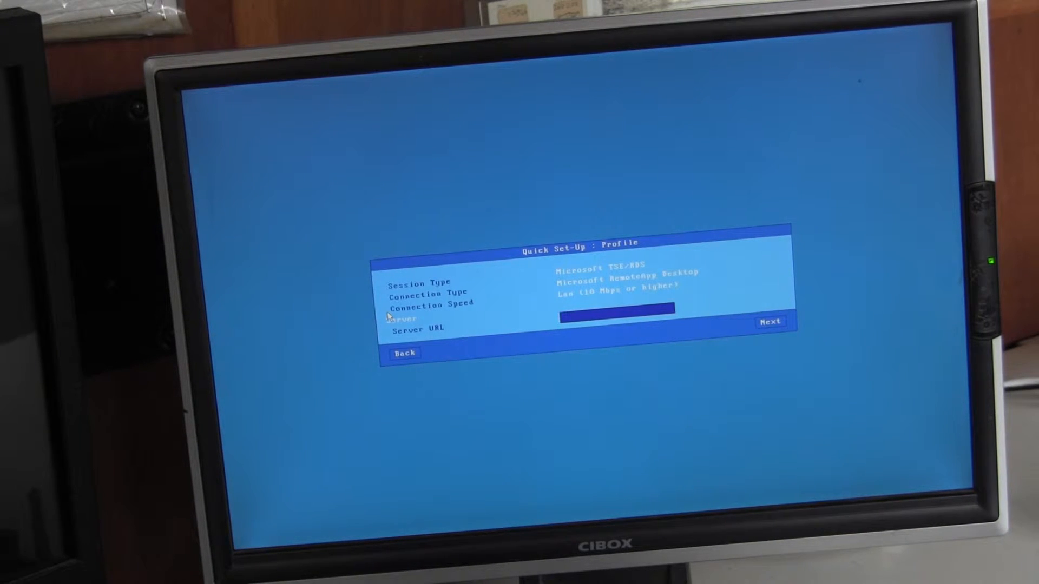
{"action": "type", "text": "htt"}
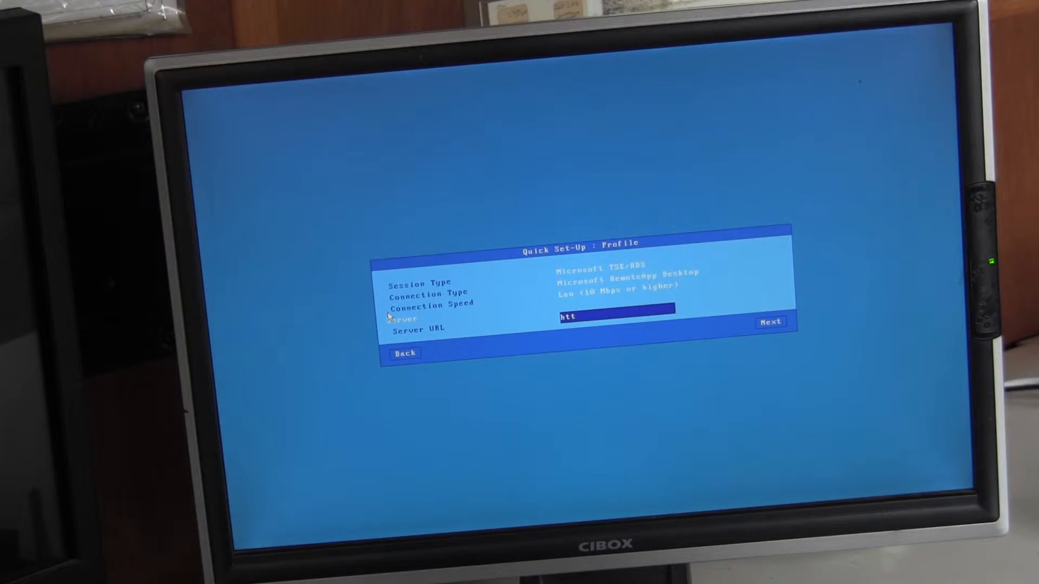
{"action": "type", "text": "axbroker.axeldemo.com"}
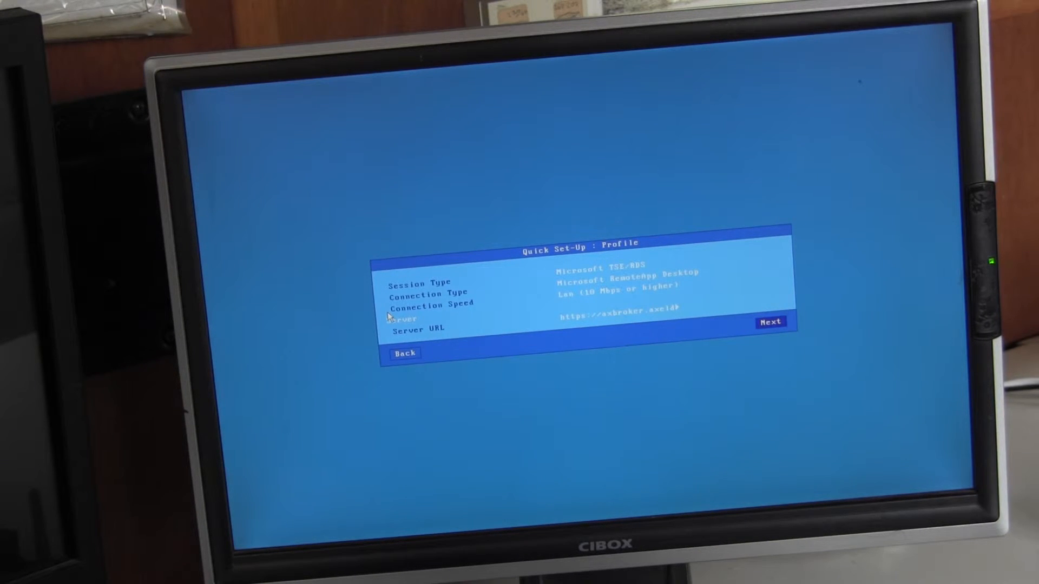
{"action": "left_click", "coordinate": [770, 322]}
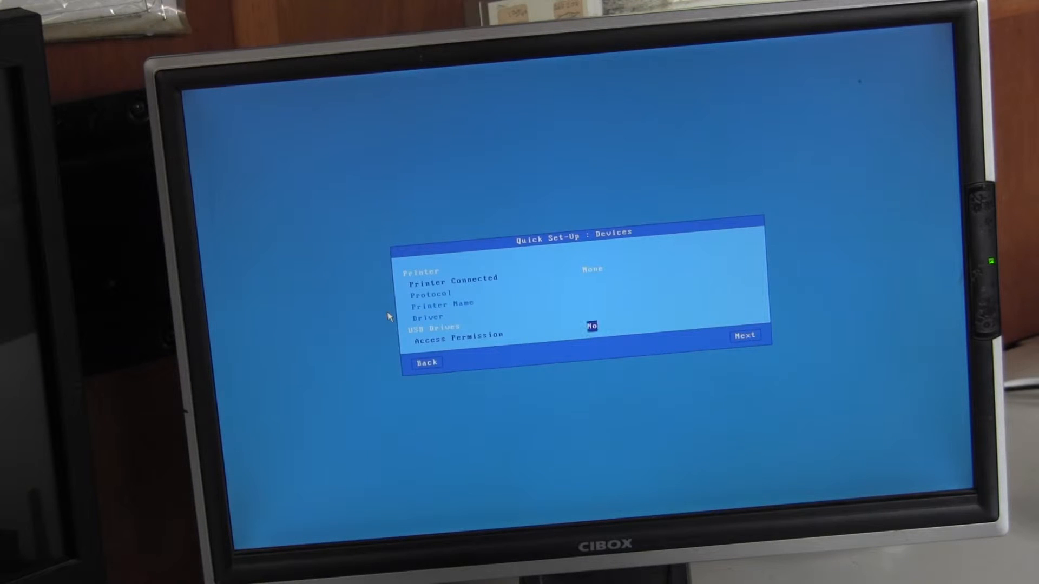
Complete quick setup with Printer None and USB Drives No.
{"action": "left_click", "coordinate": [744, 335]}
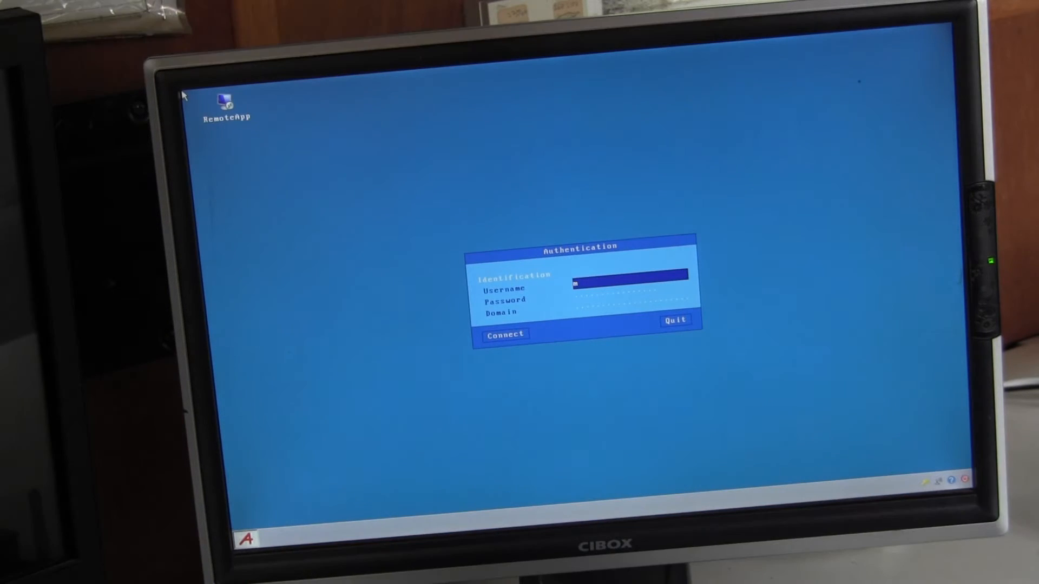
Enter the credentials and connect to the RemoteApp server.
{"action": "type", "text": "att"}
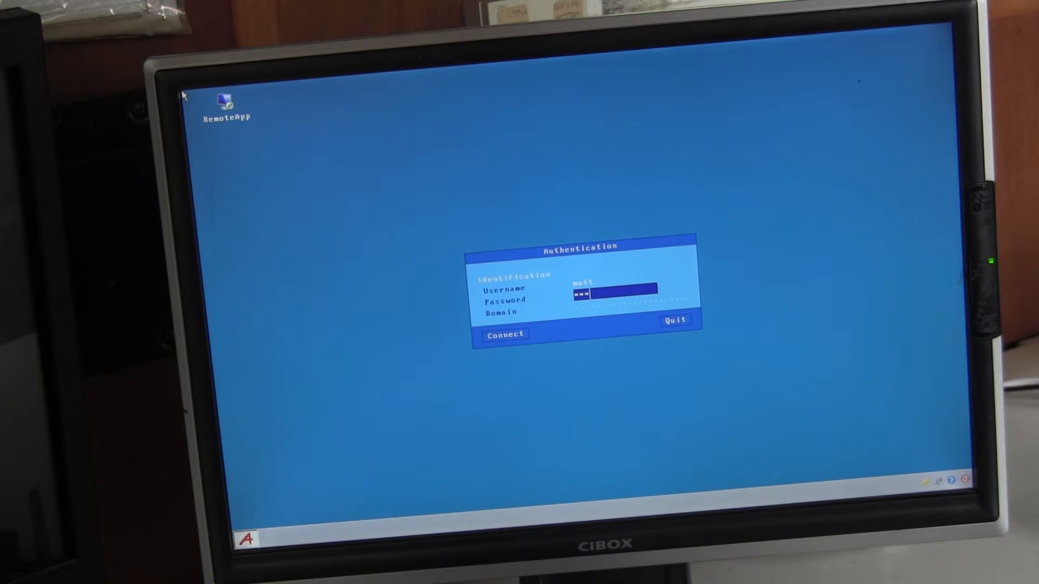
{"action": "left_click", "coordinate": [505, 334]}
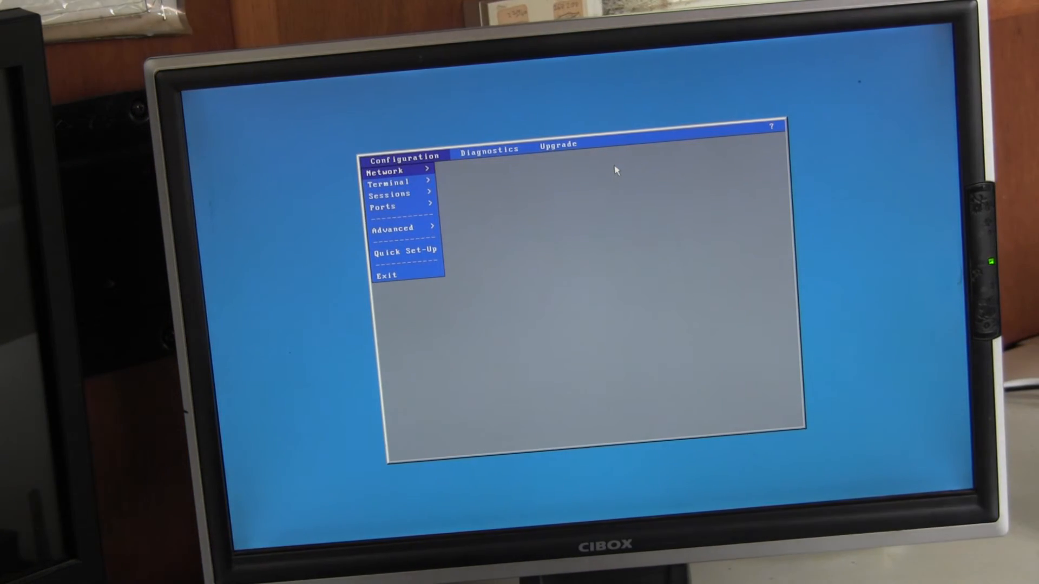
Edit the RemoteApp session's Desktop Parameters, reaching Automatic Session Reconnection.
{"action": "left_click", "coordinate": [390, 194]}
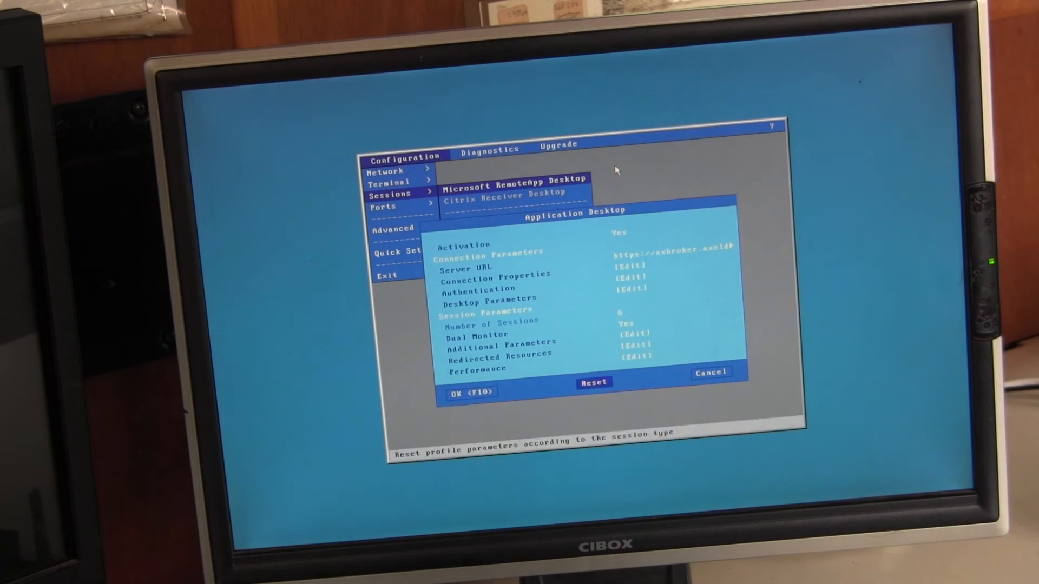
{"action": "left_click", "coordinate": [490, 298]}
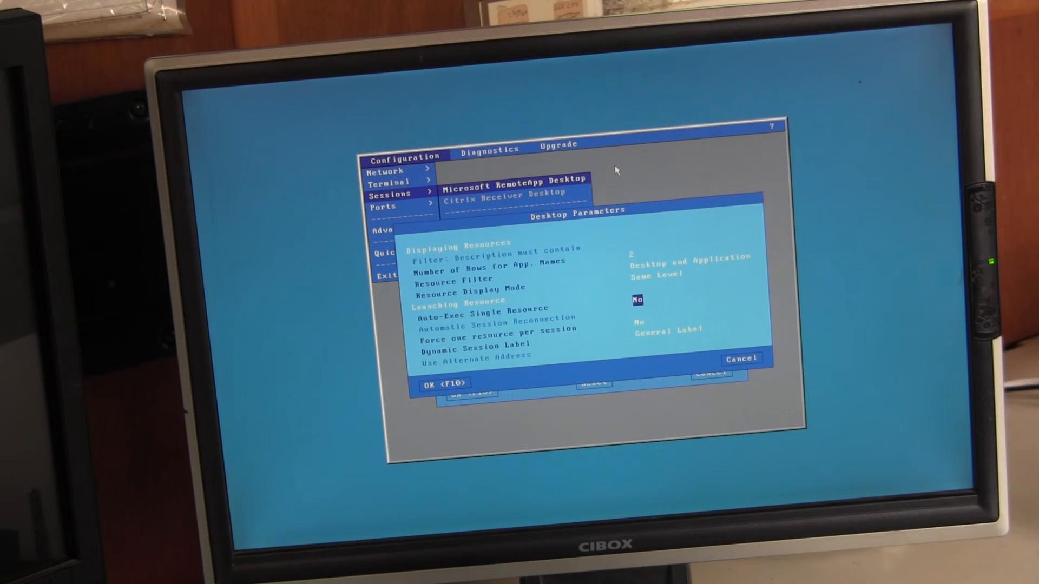
{"action": "key", "text": "Down"}
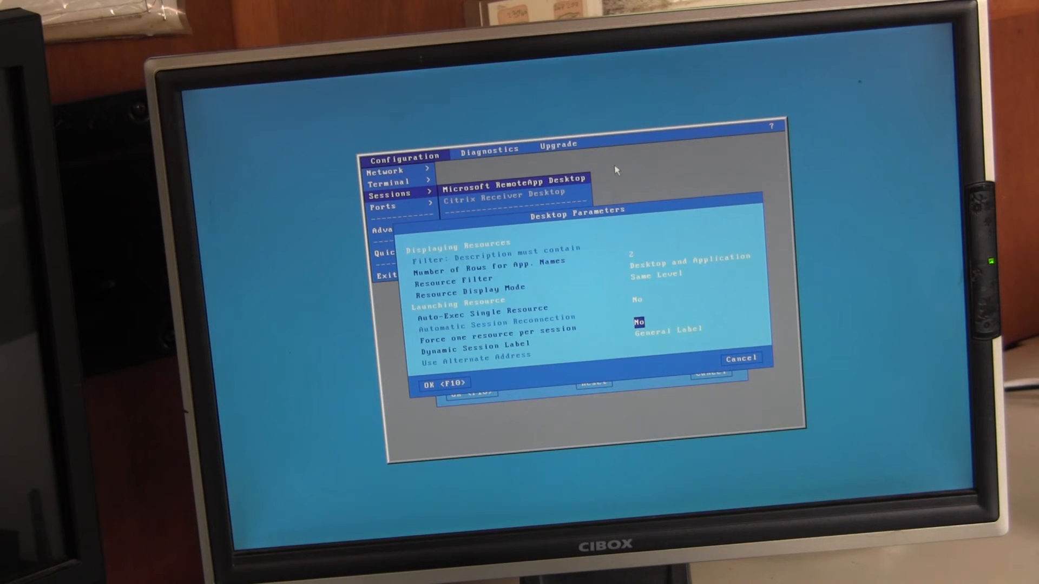